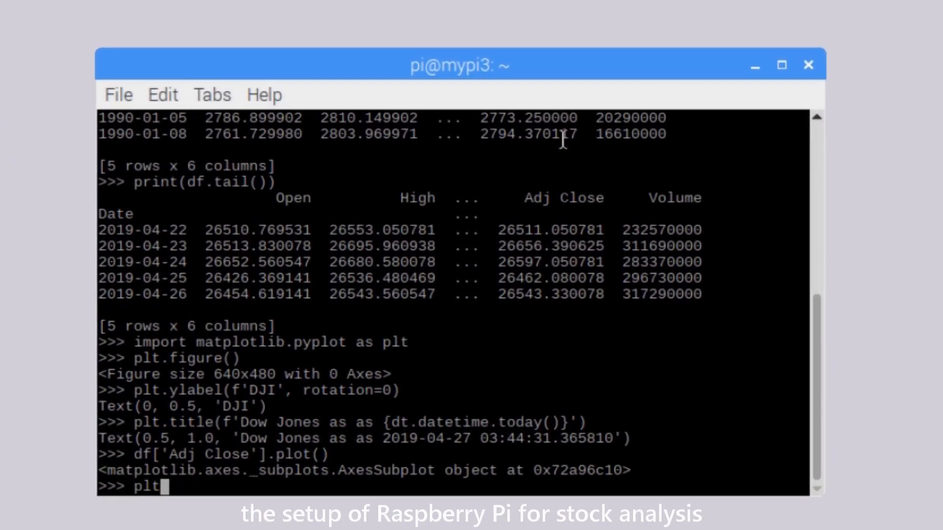
# Show the Dow Jones adjusted-close figure with plt.show(), then close the Figure 1 window
pyautogui.write('plt.show()')
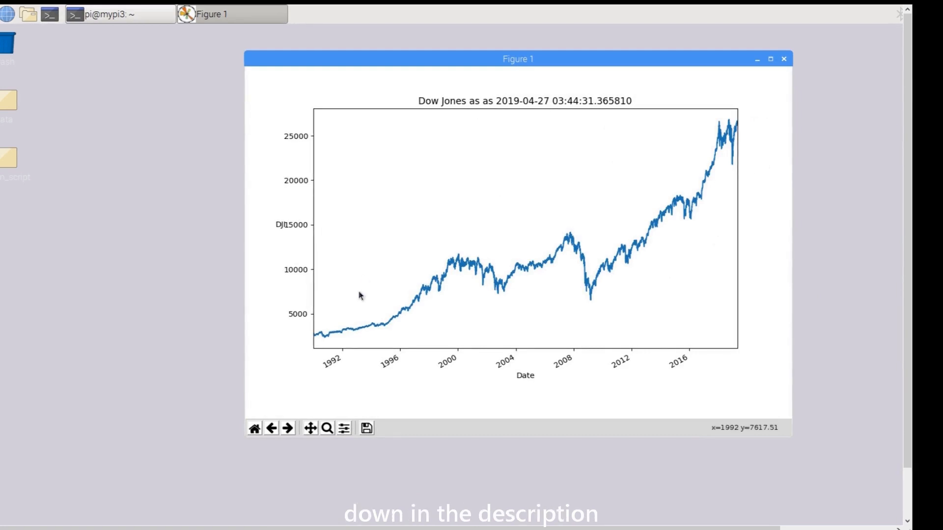
pyautogui.click(782, 58)
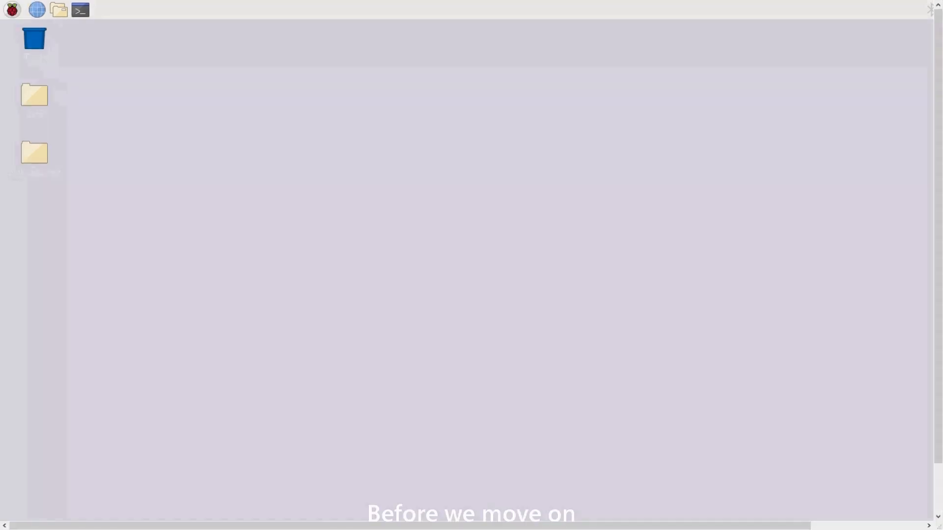
# In a fresh terminal, run pip3.7 install --user --upgrade pip, then pip3.7 list to confirm pip 19.1
pyautogui.click(80, 10)
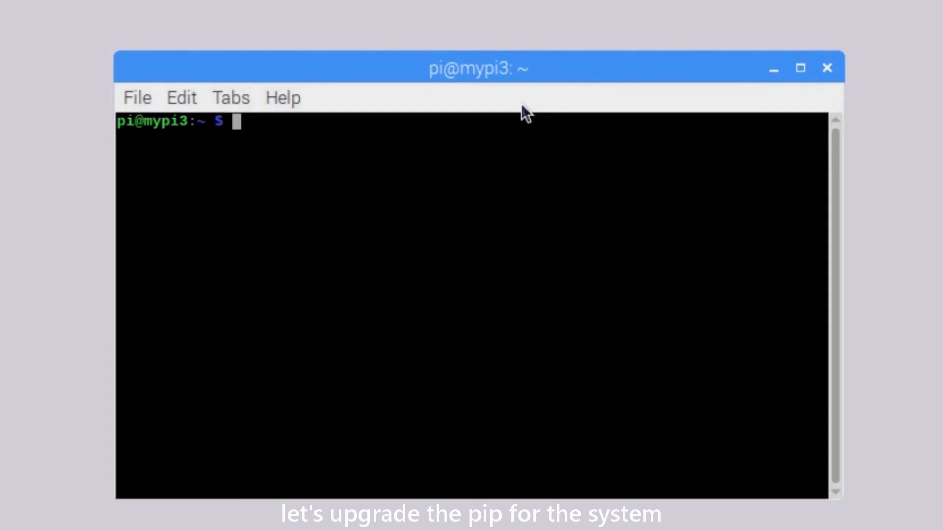
pyautogui.write('pip3.7 i')
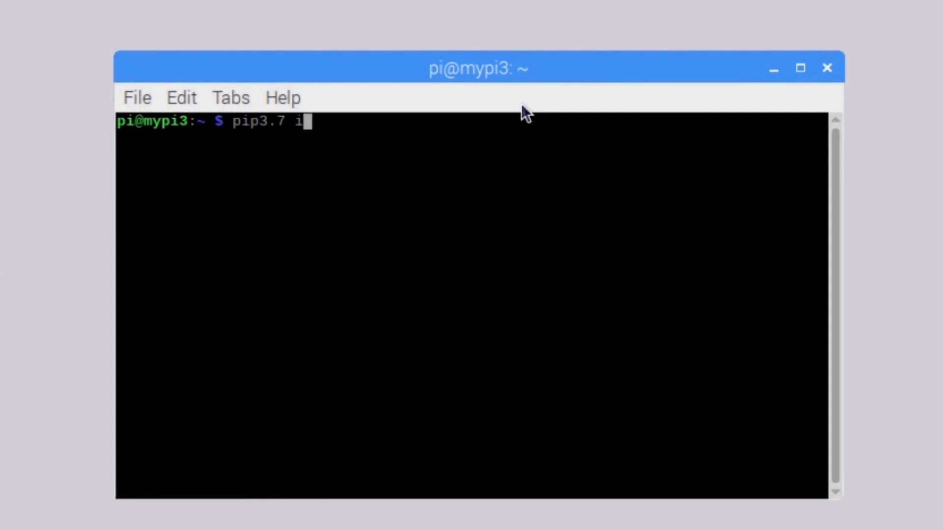
pyautogui.write('nstall --user')
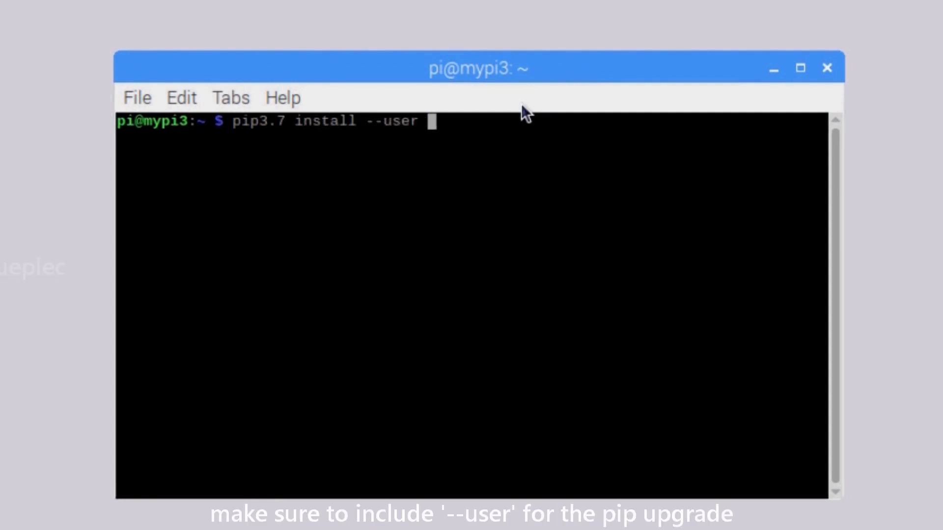
pyautogui.write('--upgrade')
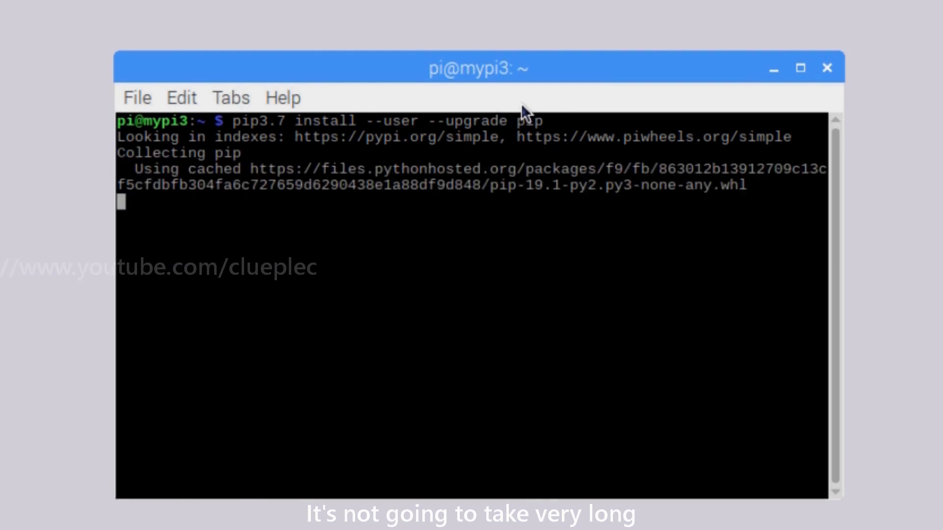
pyautogui.write('pip3.7 list')
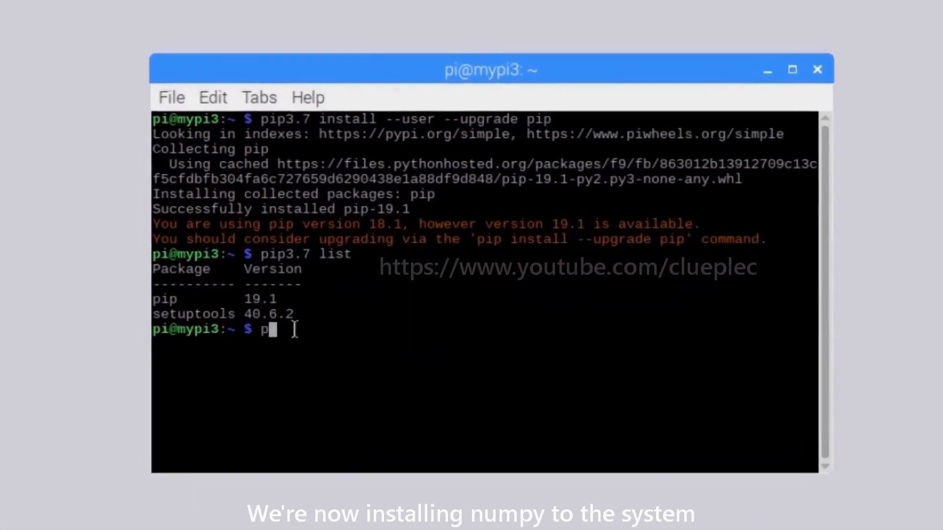
# Run pip3.7 install numpy, then start python3.7 and import numpy as np
pyautogui.write('ip3.7 inst')
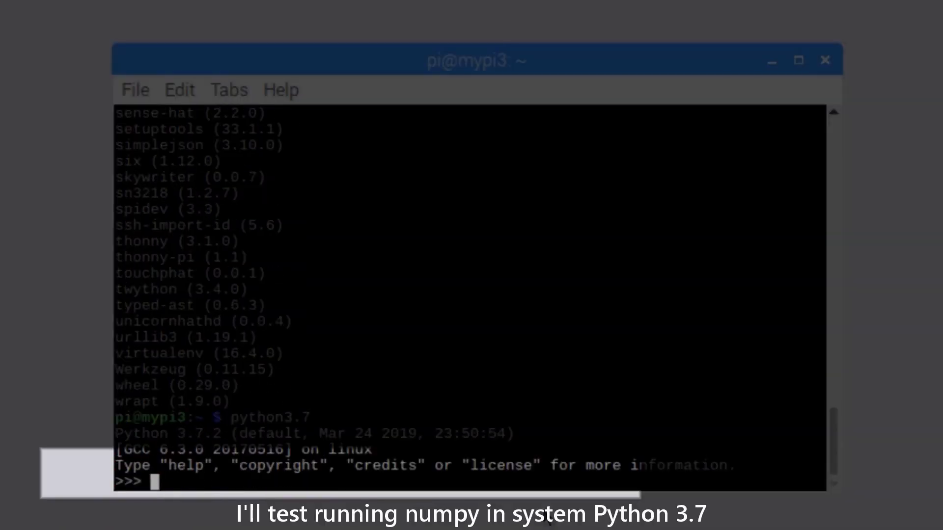
pyautogui.write('import')
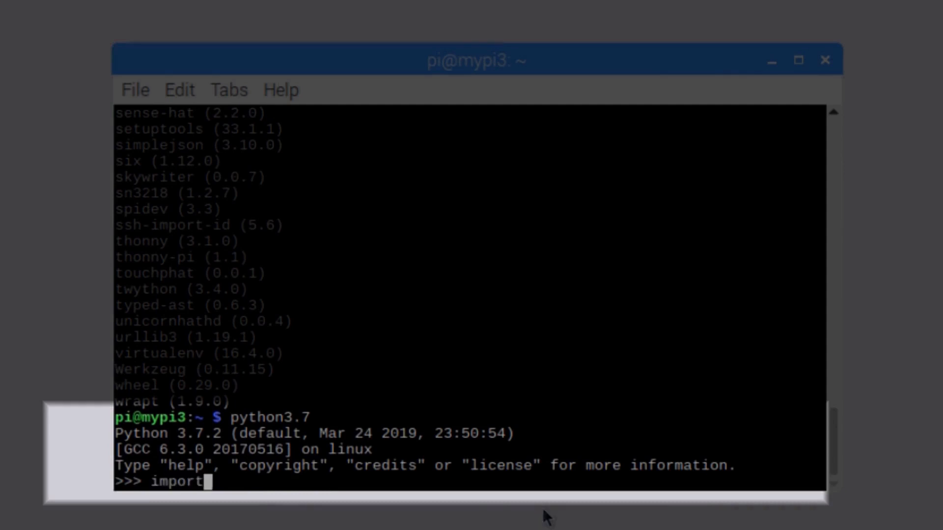
pyautogui.write('numpy as np')
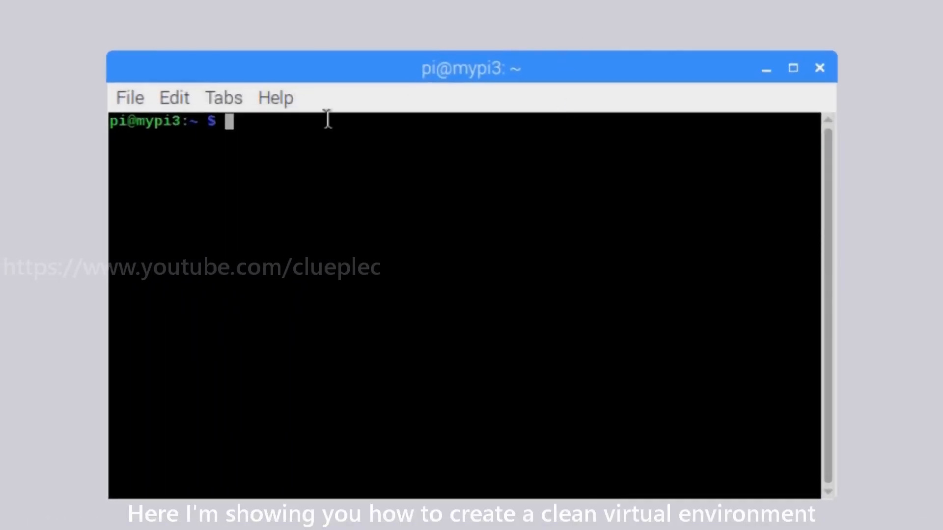
# Run python3.7 -m venv test372 and list the home directory to see the new folder
pyautogui.write('python3.7')
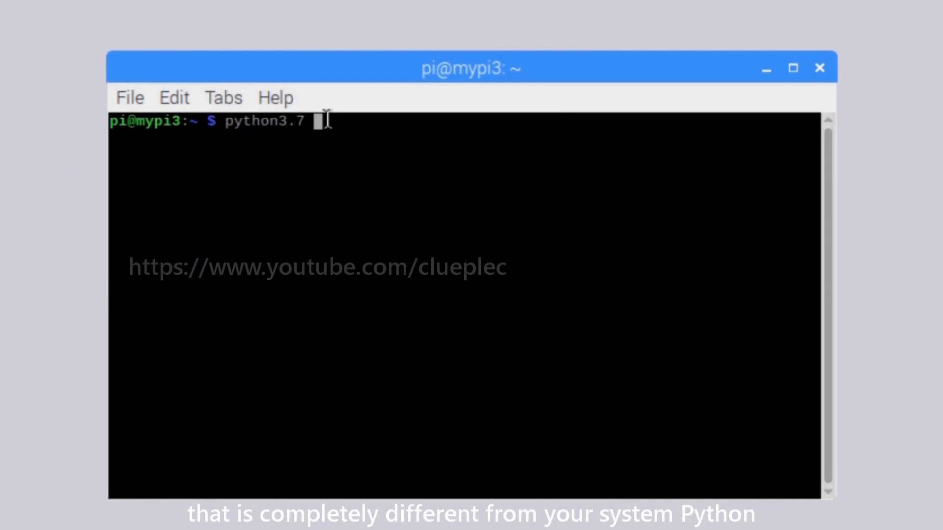
pyautogui.write('-m venv test')
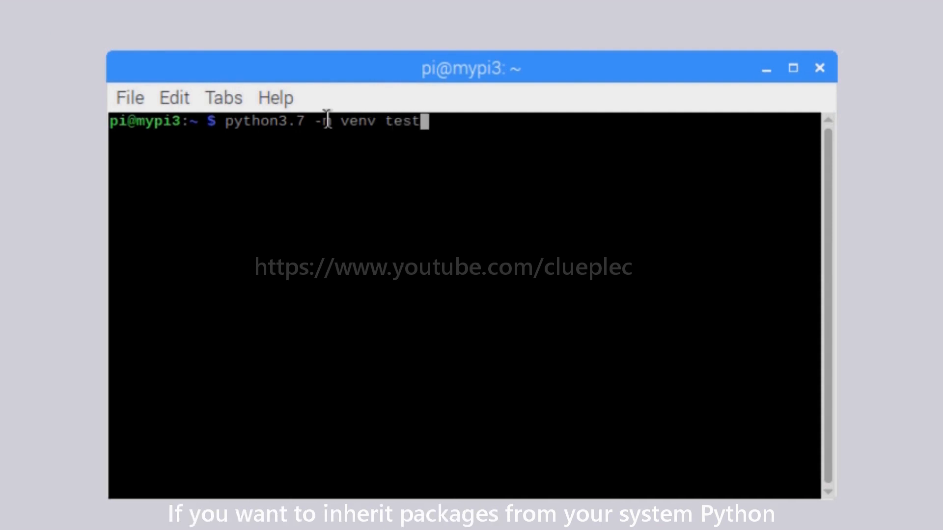
pyautogui.write('37')
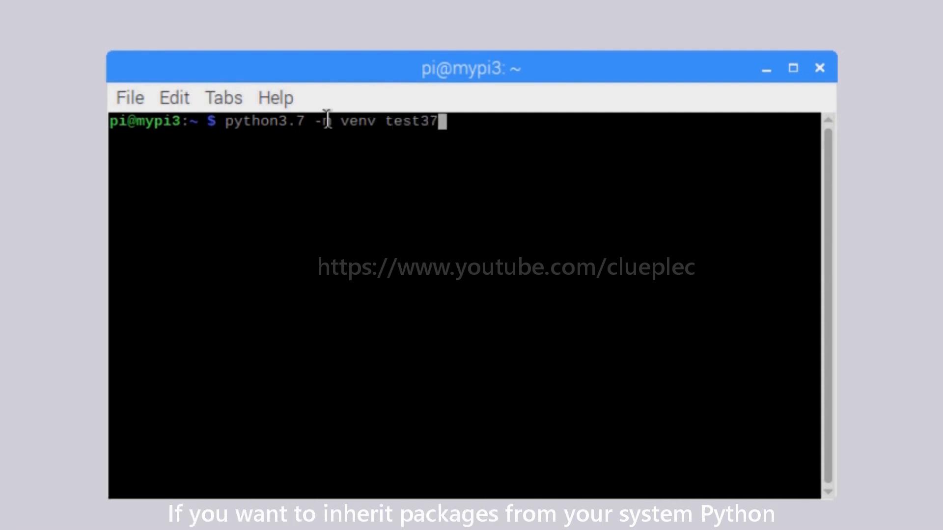
pyautogui.write('2')
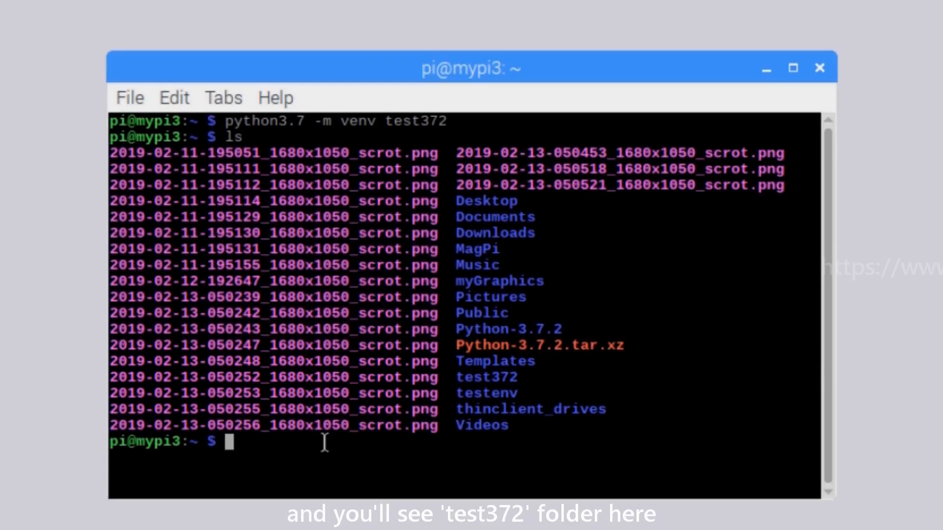
# Source test372/bin/activate, run pip list showing pip 18.1 and setuptools 40.6.2, then deactivate
pyautogui.write('source')
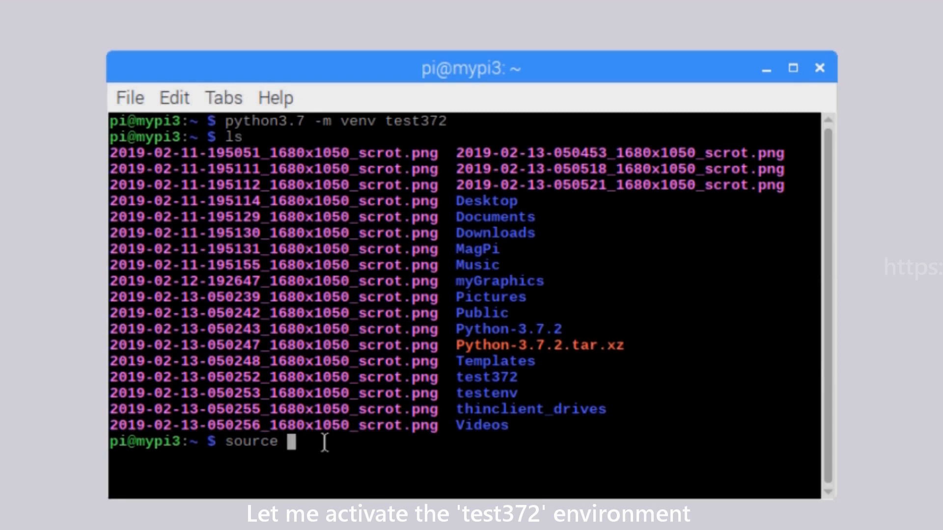
pyautogui.write('test372/bin/activate')
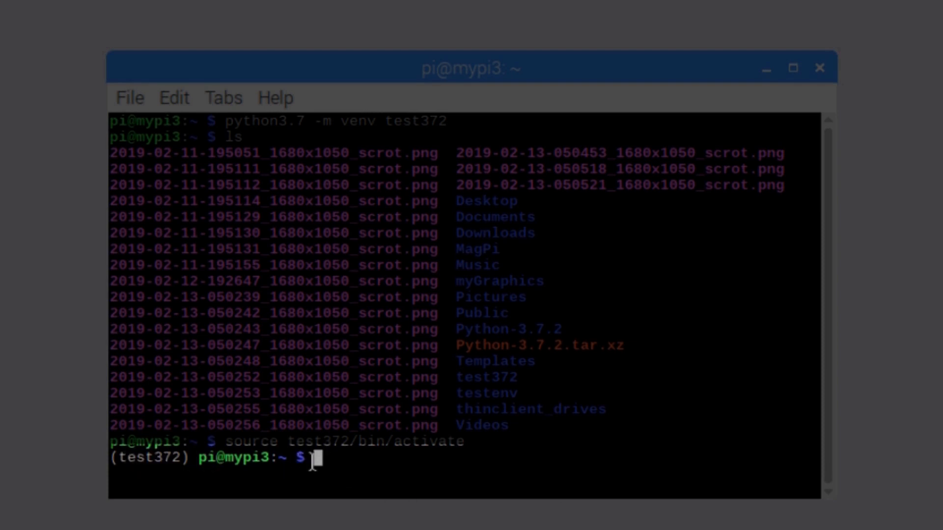
pyautogui.write('cls')
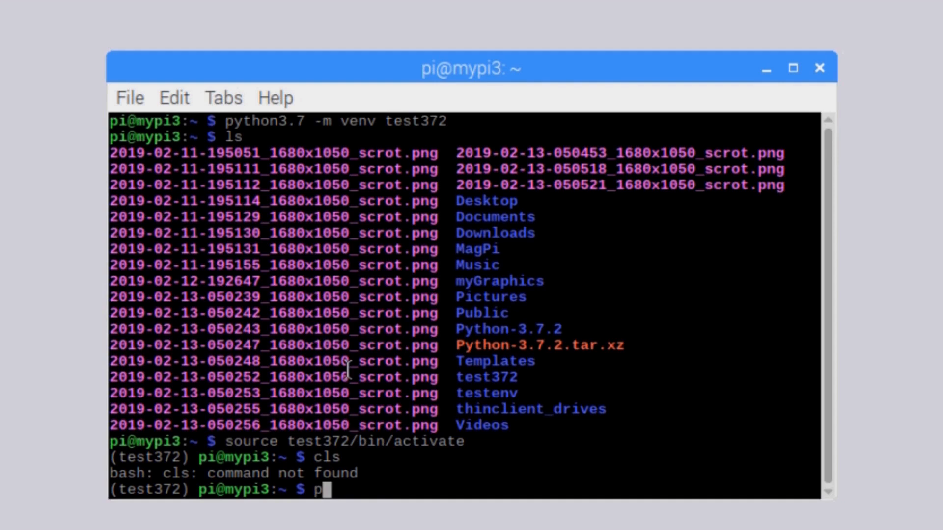
pyautogui.write('ip list')
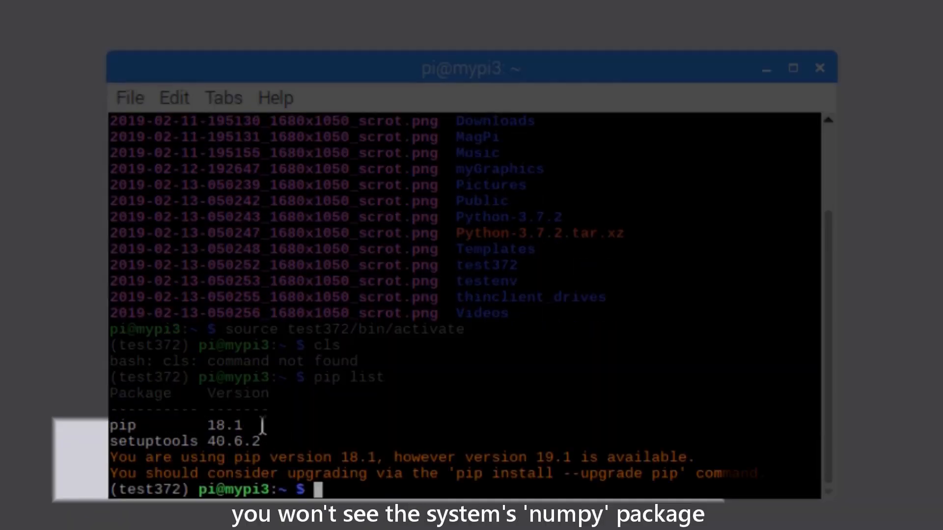
pyautogui.write('deactivate')
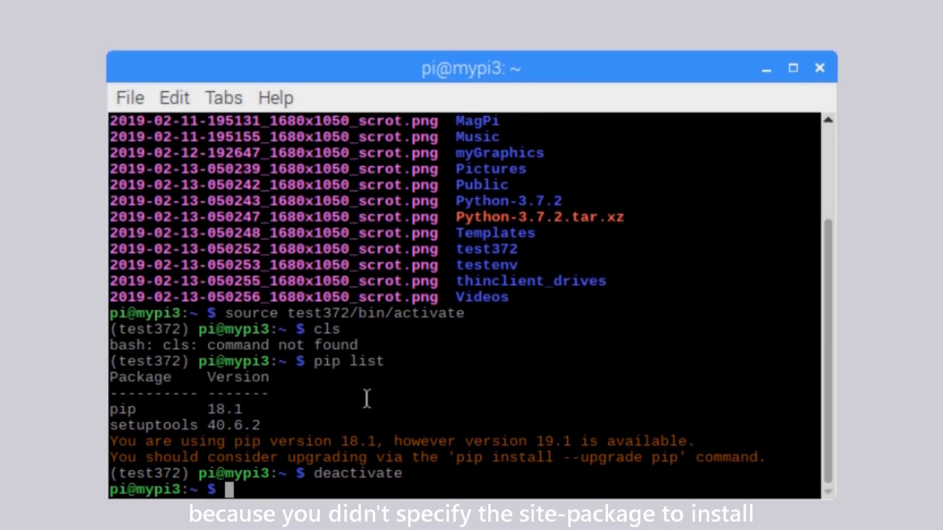
pyautogui.write('l')
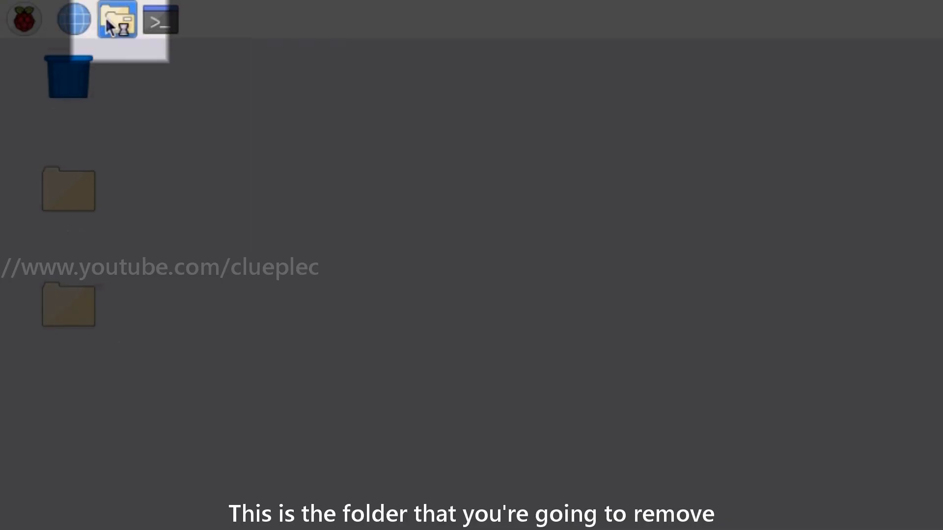
# Trash the test372 folder from the home directory in PCManFM and close the file manager
pyautogui.click(117, 18)
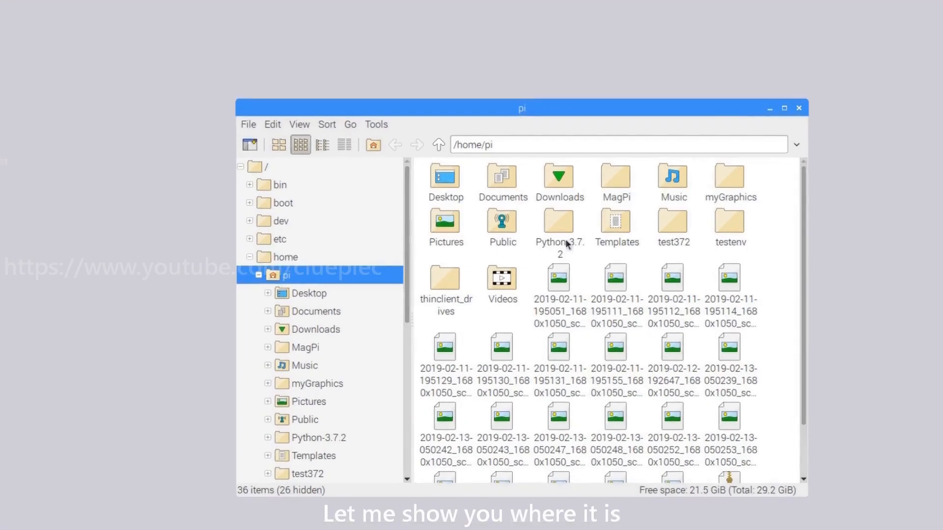
pyautogui.click(672, 226)
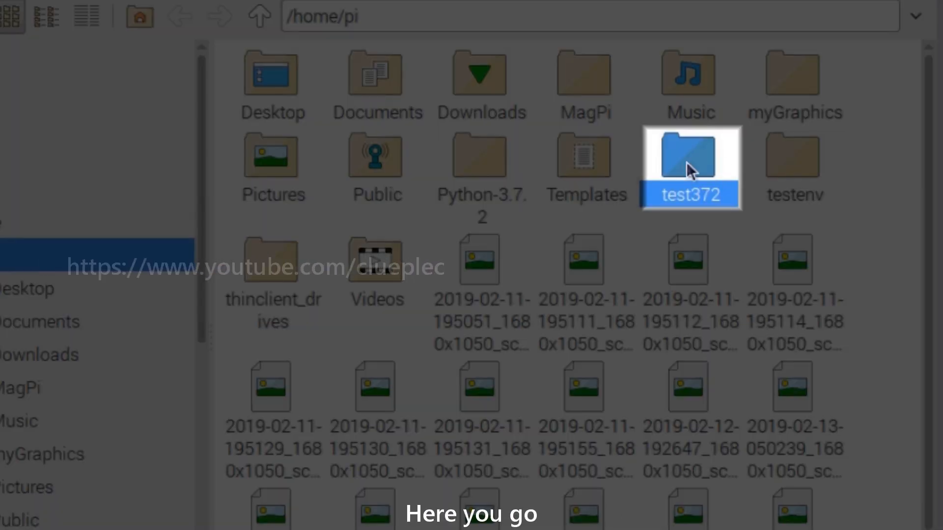
pyautogui.press('Delete')
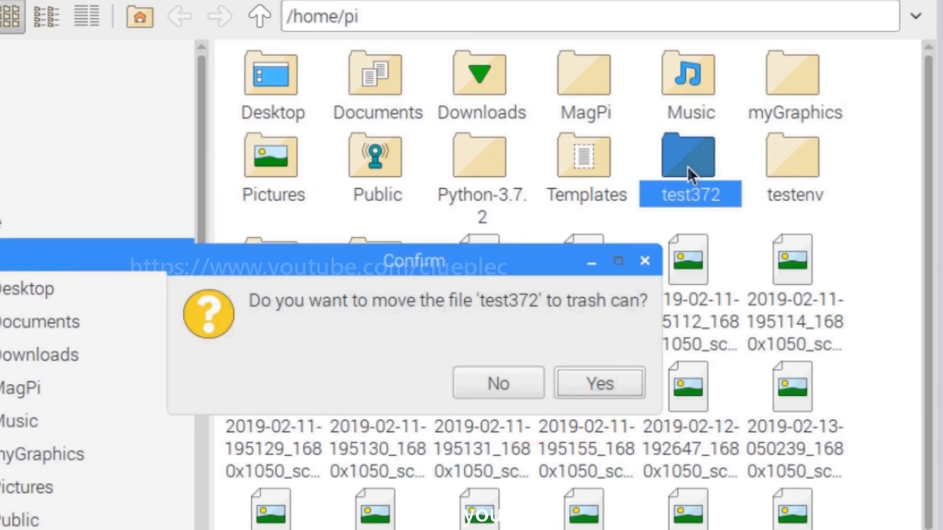
pyautogui.click(598, 384)
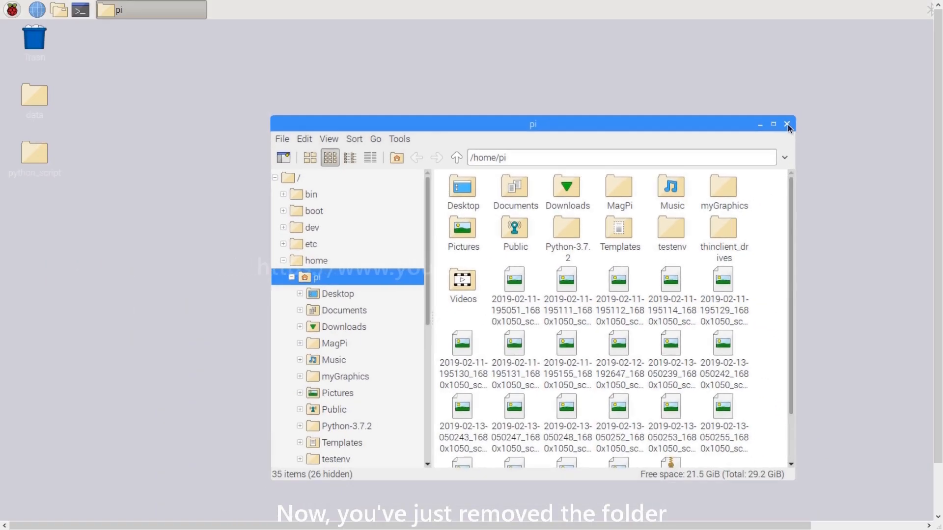
pyautogui.click(787, 124)
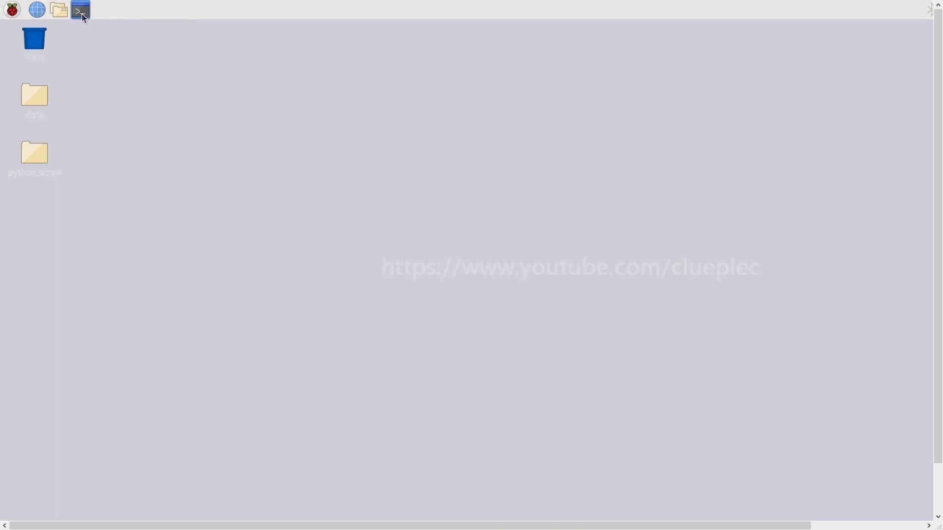
# In a new terminal, run python3.7 -m venv test372 --system-site-package to recreate the environment
pyautogui.click(80, 10)
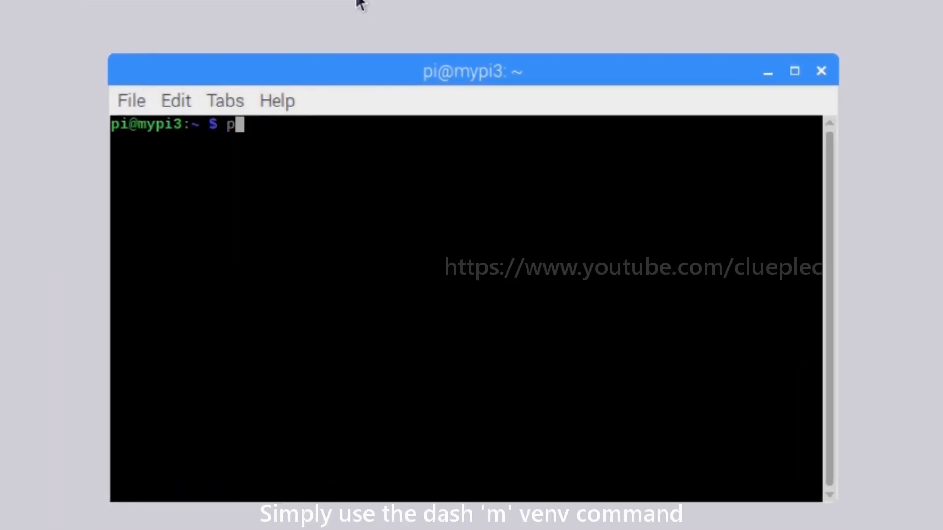
pyautogui.write('ython3.7')
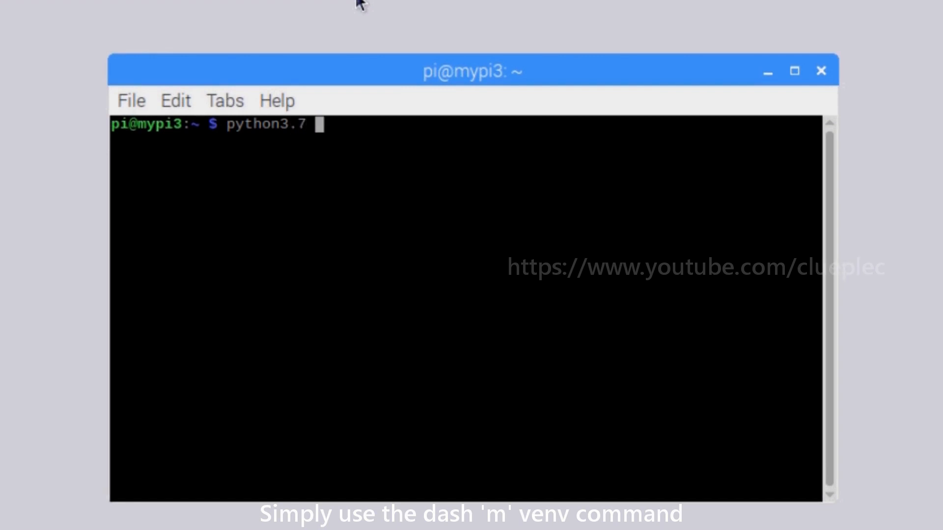
pyautogui.write('-m venv')
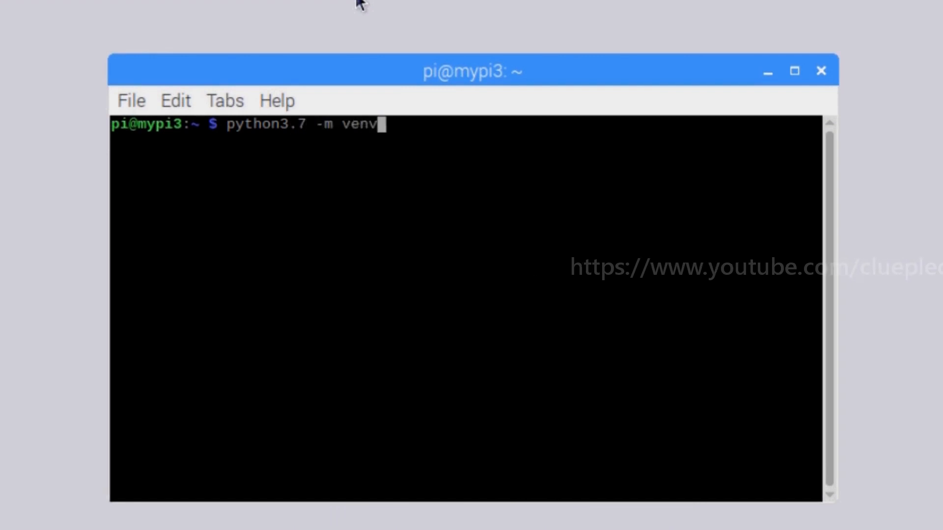
pyautogui.write('test3')
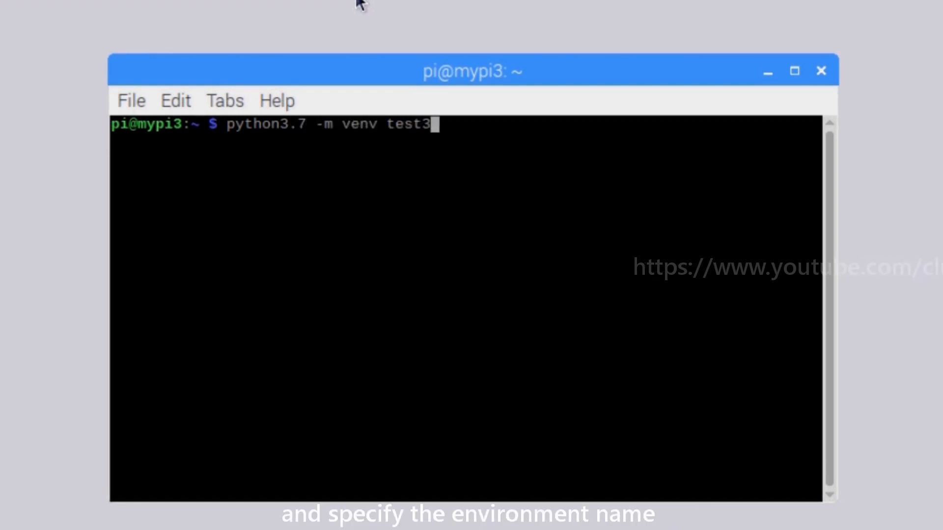
pyautogui.write('72 -')
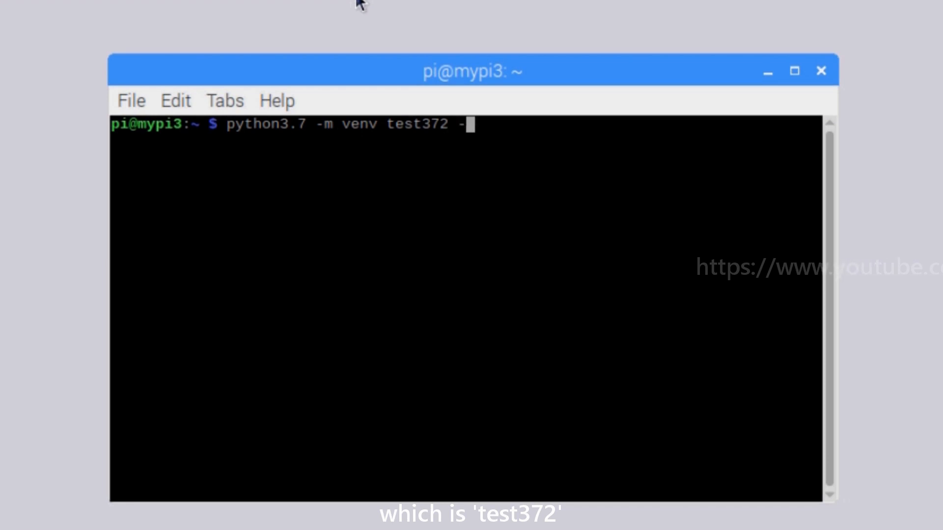
pyautogui.write('site')
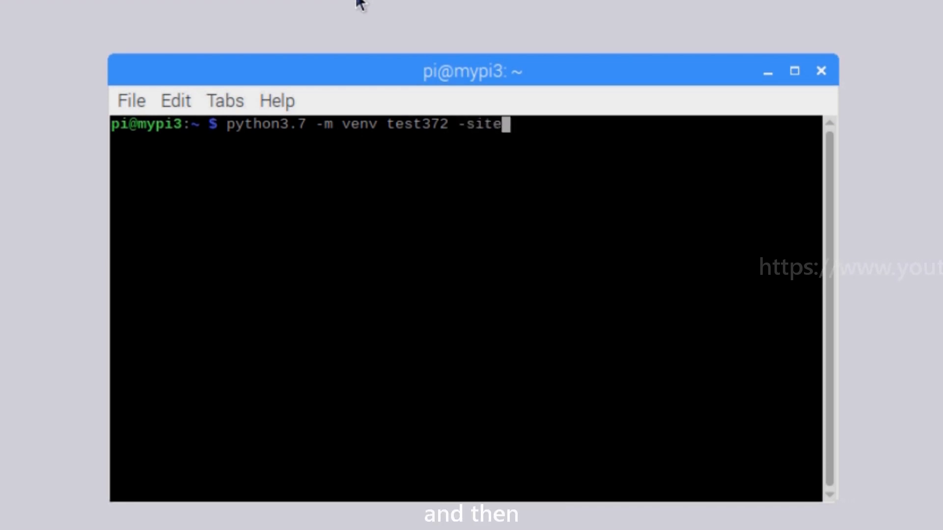
pyautogui.write('--system-')
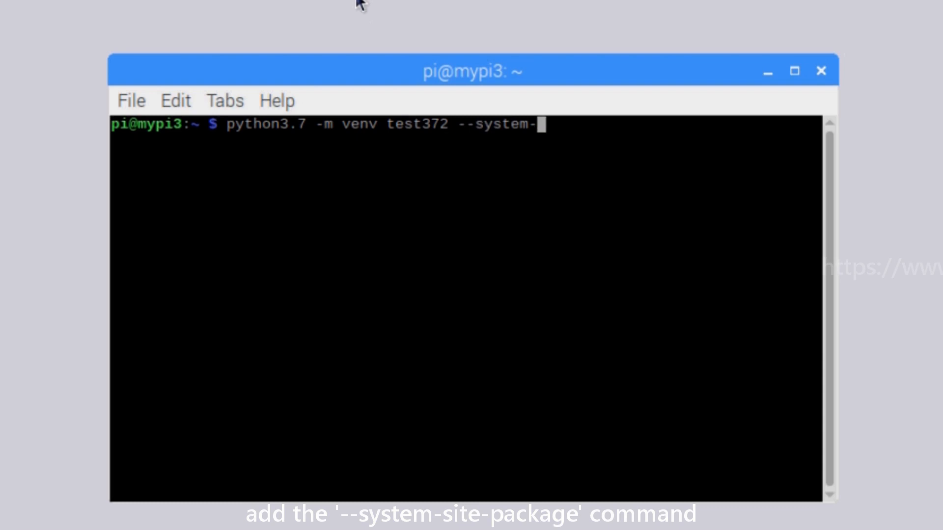
pyautogui.write('site-package')
pyautogui.write('ls')
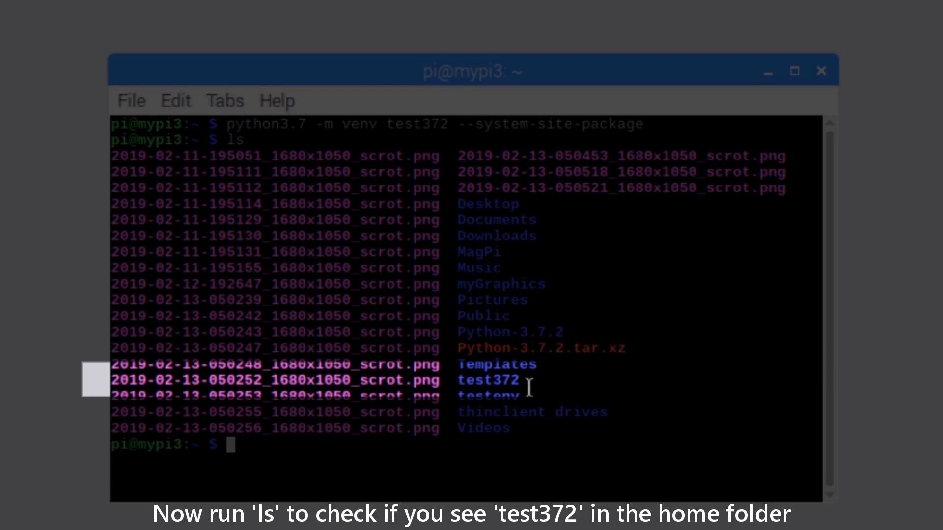
# Source test372/bin/activate and run pip install --upgrade pip, bringing pip to 19.1
pyautogui.doubleClick(487, 379)
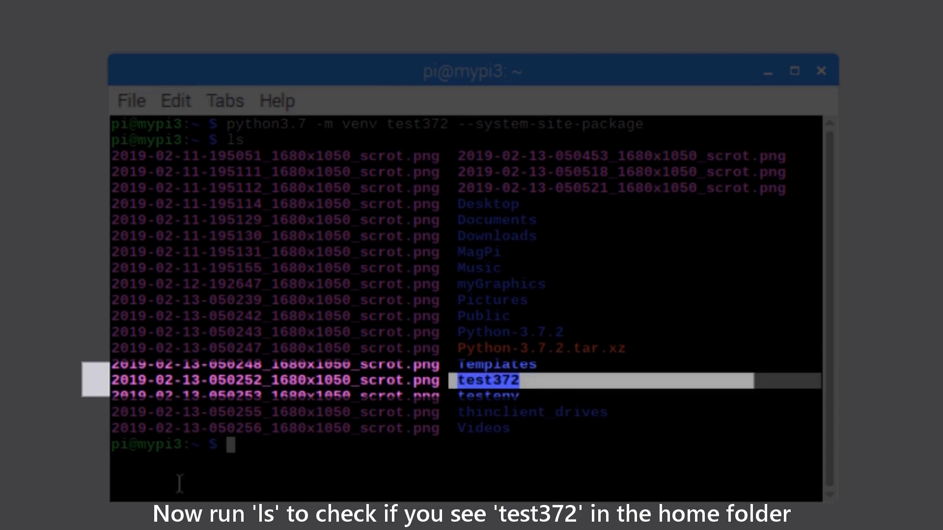
pyautogui.write('sourc')
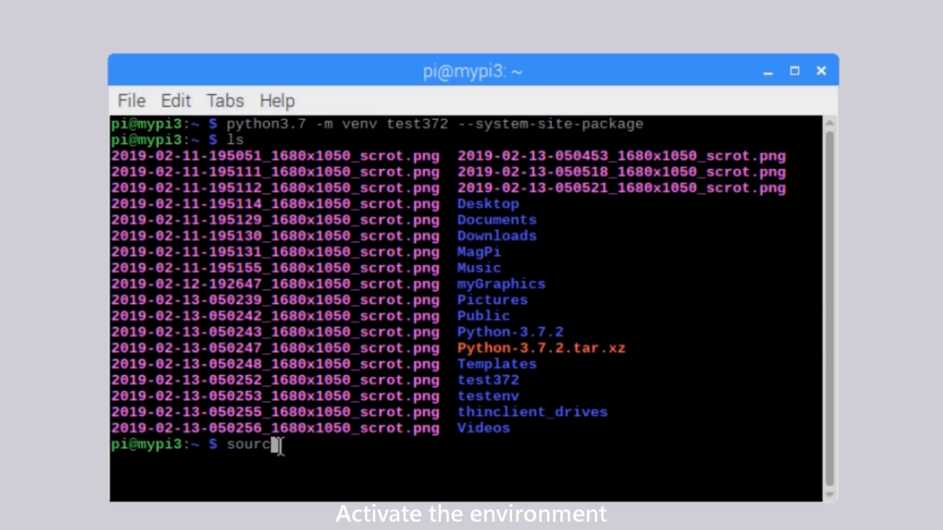
pyautogui.write('test372/bin/activate')
pyautogui.write('pip list')
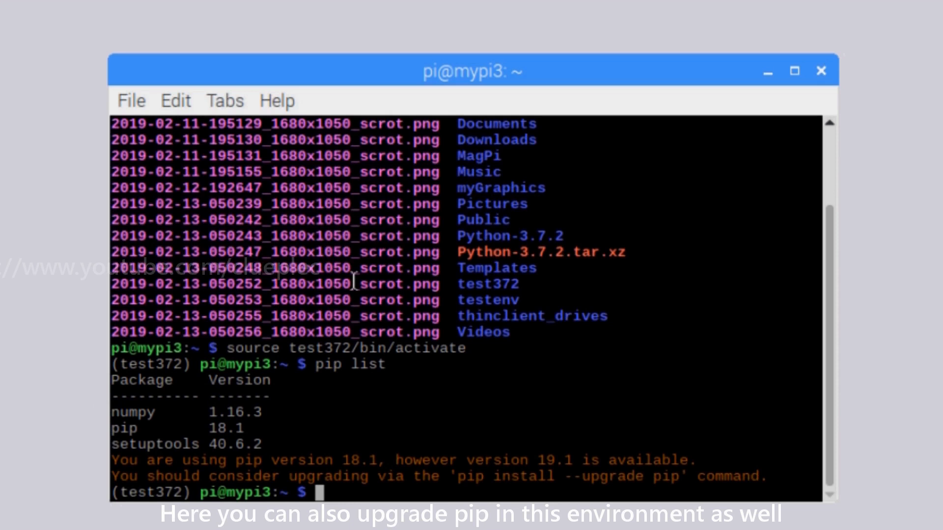
pyautogui.write('pip install --upgrade pip')
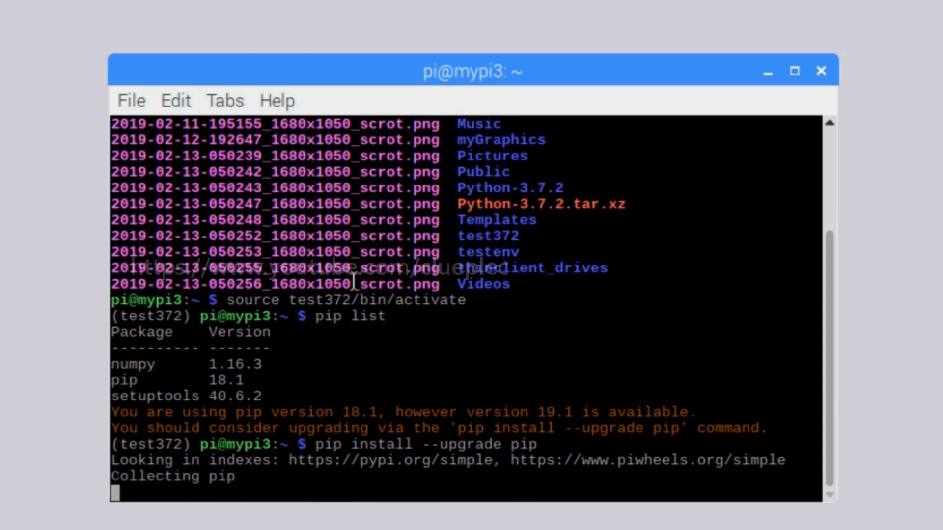
pyautogui.scroll(-3)
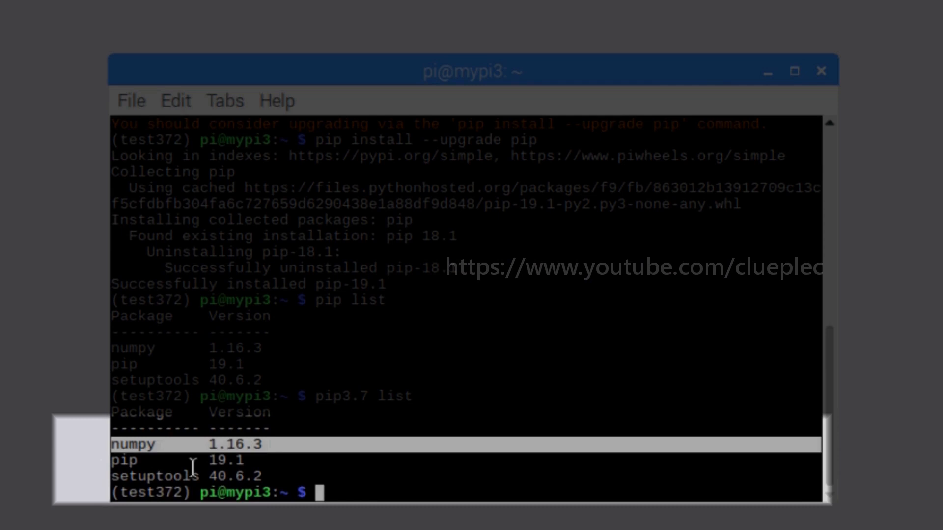
# Run pip install pandas in test372; the pandas_datareader=0.5.0 attempt fails on the single equals sign
pyautogui.write('pip ins')
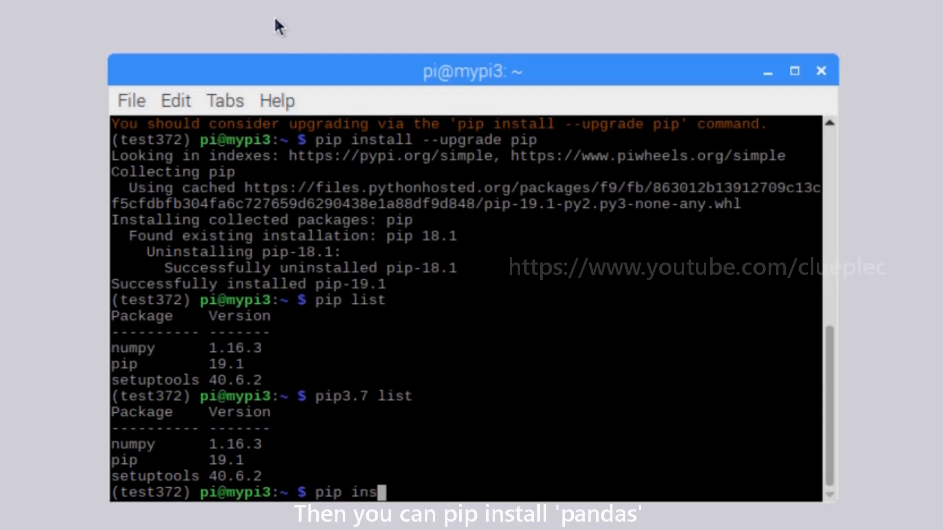
pyautogui.write('tall pandas')
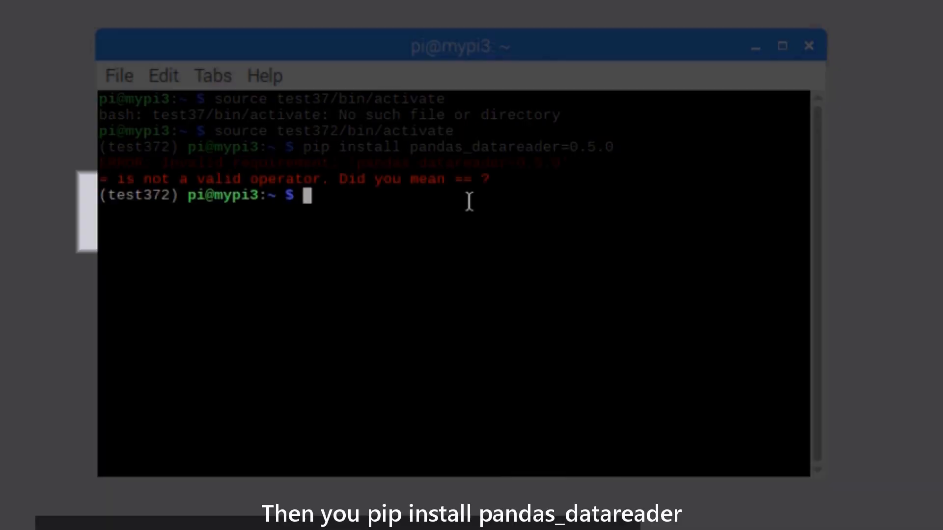
# Run pip install pandas_datareader==0.5.0, then pip list showing it beside pandas 0.24.2
pyautogui.write('pip install p')
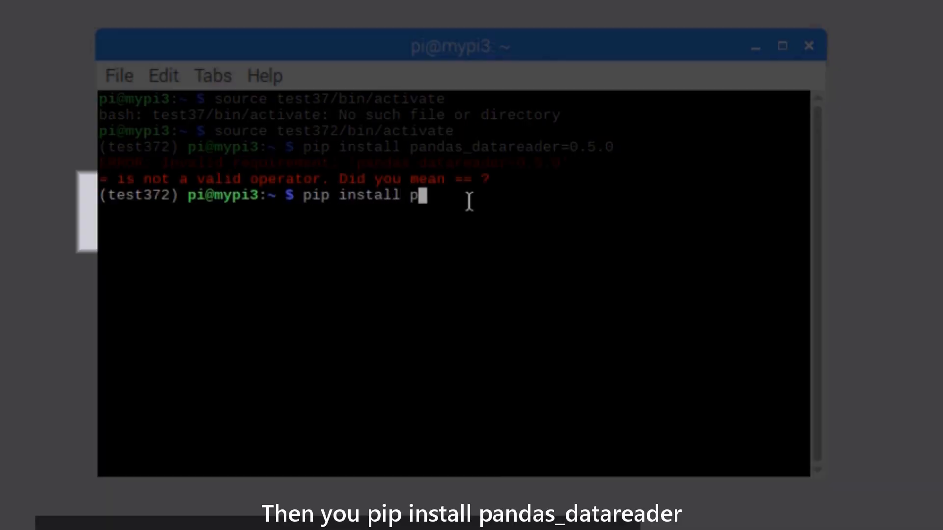
pyautogui.write('andas_datare')
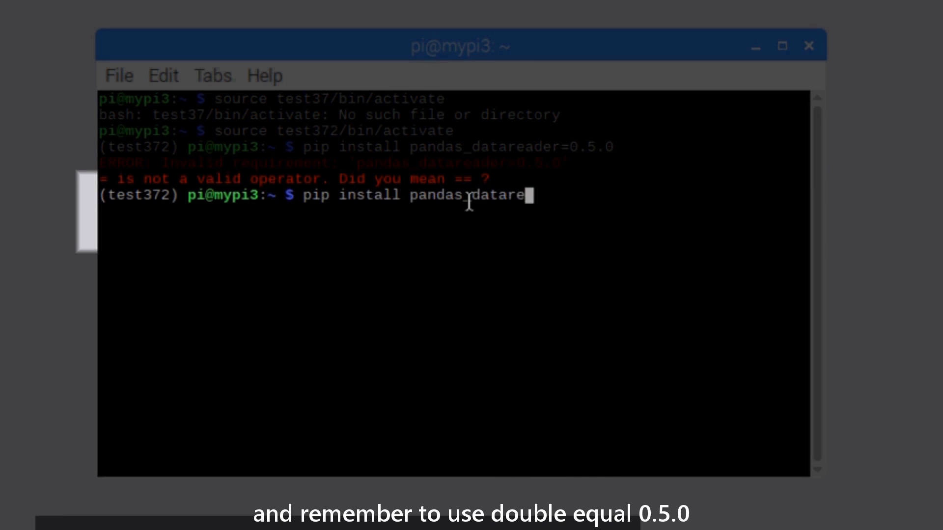
pyautogui.write('der==')
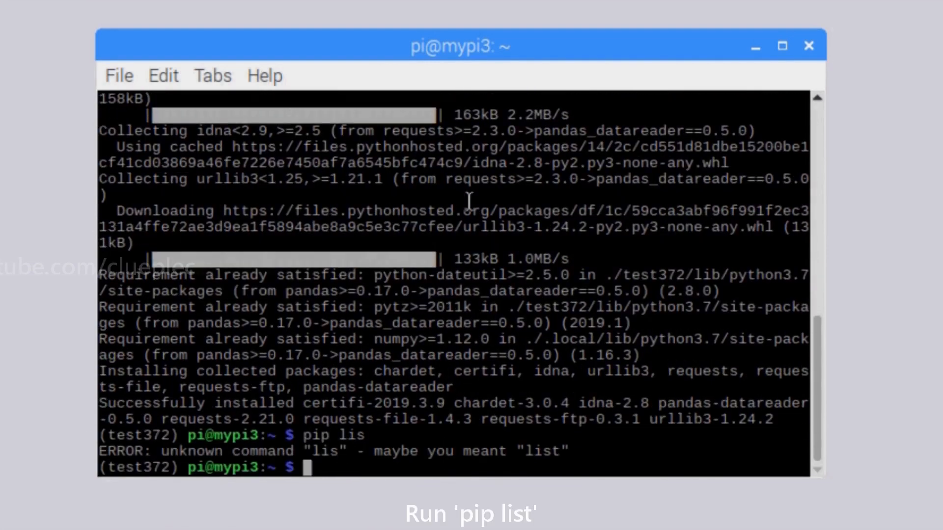
pyautogui.write('pip list')
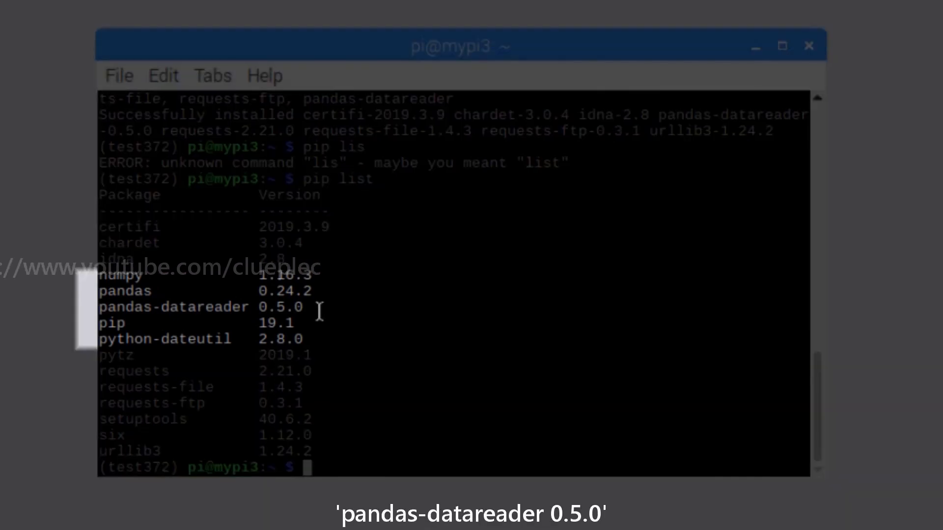
pyautogui.doubleClick(175, 307)
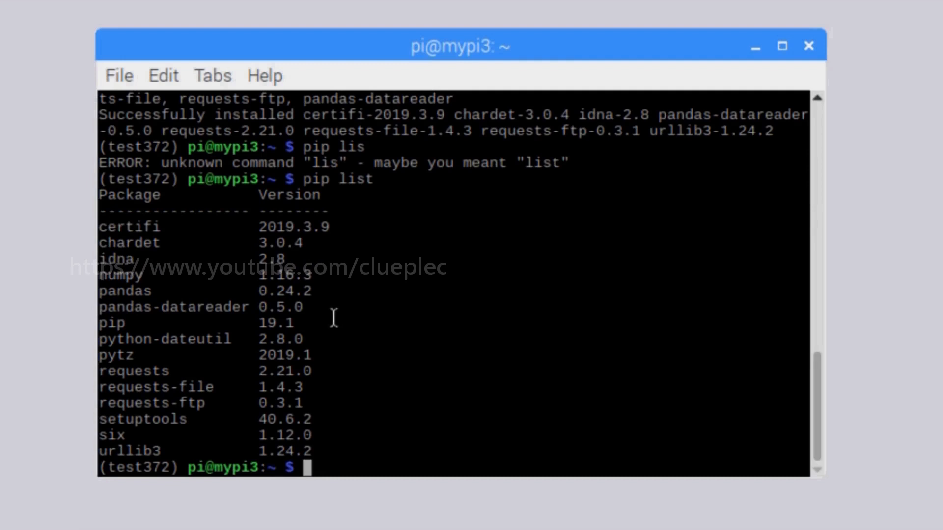
# Let pip install matplotlib finish, run pip list to confirm matplotlib 3.0.3 is installed, then close the terminal
pyautogui.write('pip inst')
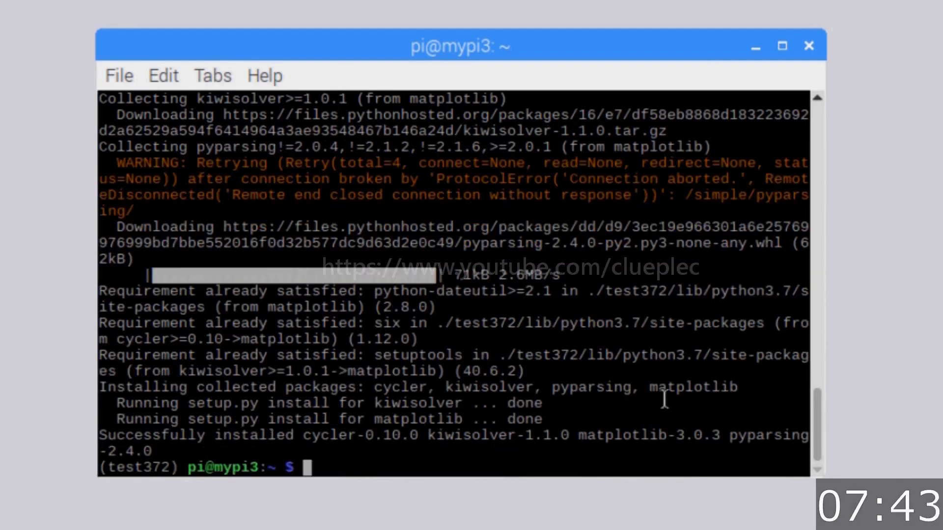
pyautogui.write('pip list')
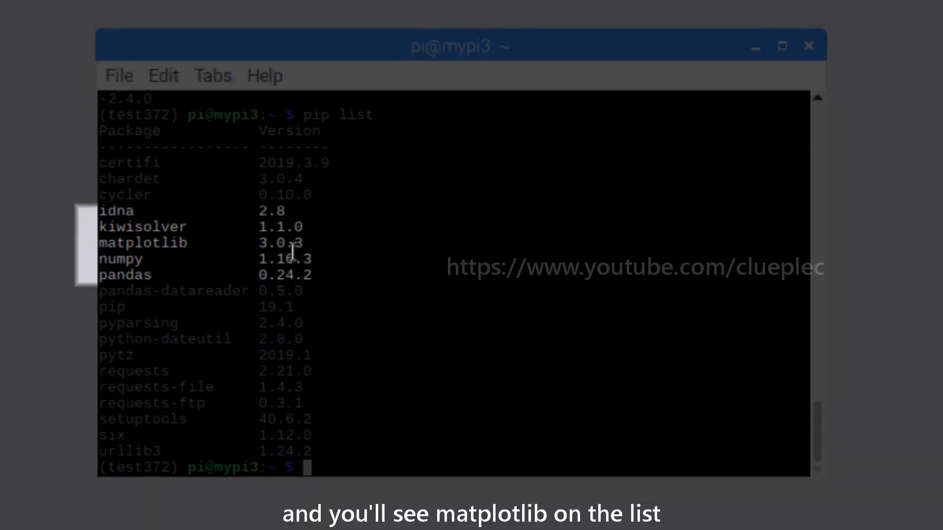
pyautogui.doubleClick(143, 242)
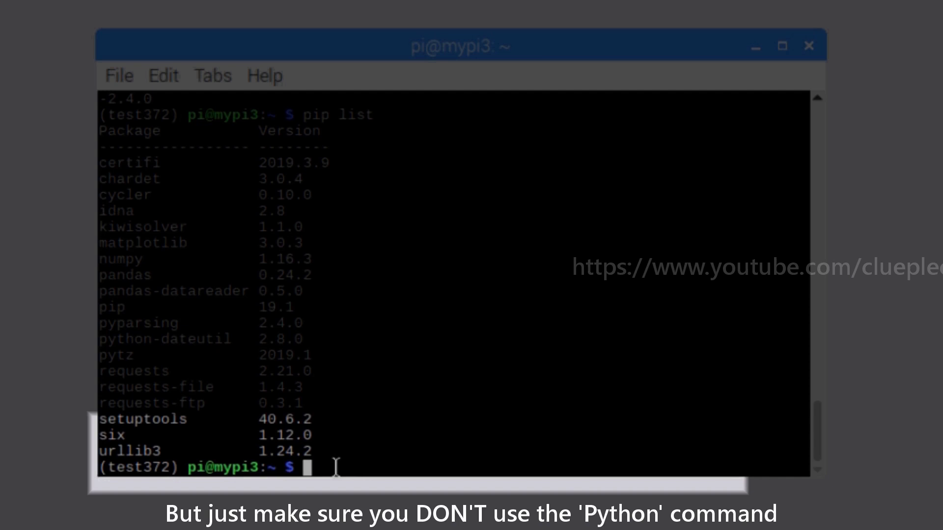
pyautogui.write('py')
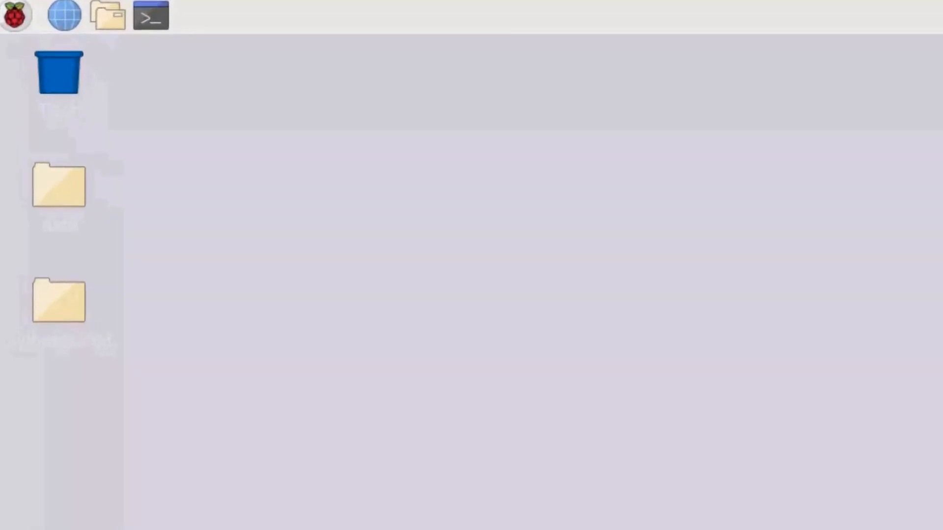
# In a new terminal, reactivate the environment with source test372/bin/activate
pyautogui.click(149, 15)
pyautogui.write('source')
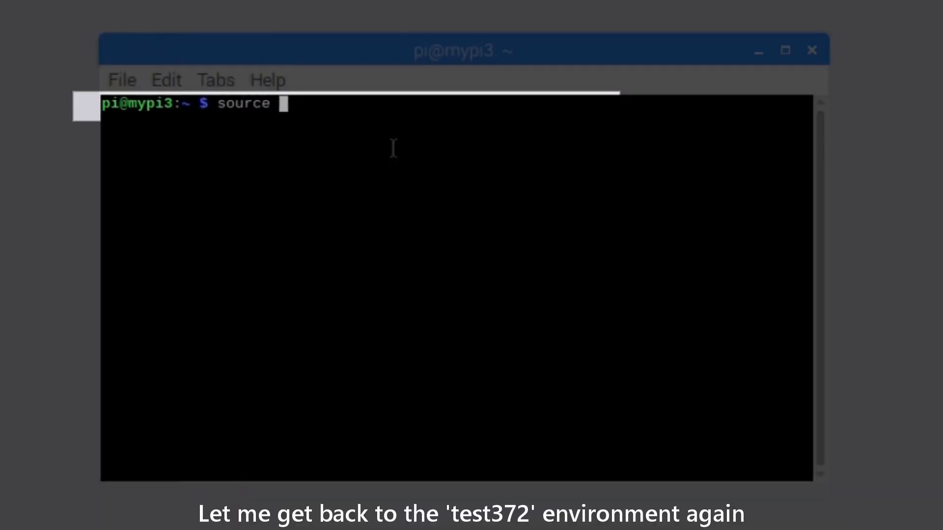
pyautogui.write('test372/')
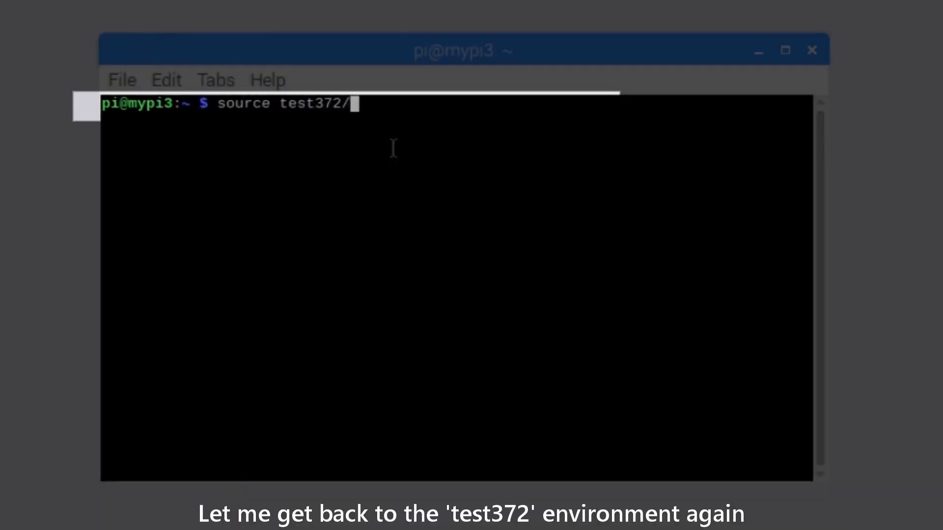
pyautogui.write('bin/activate')
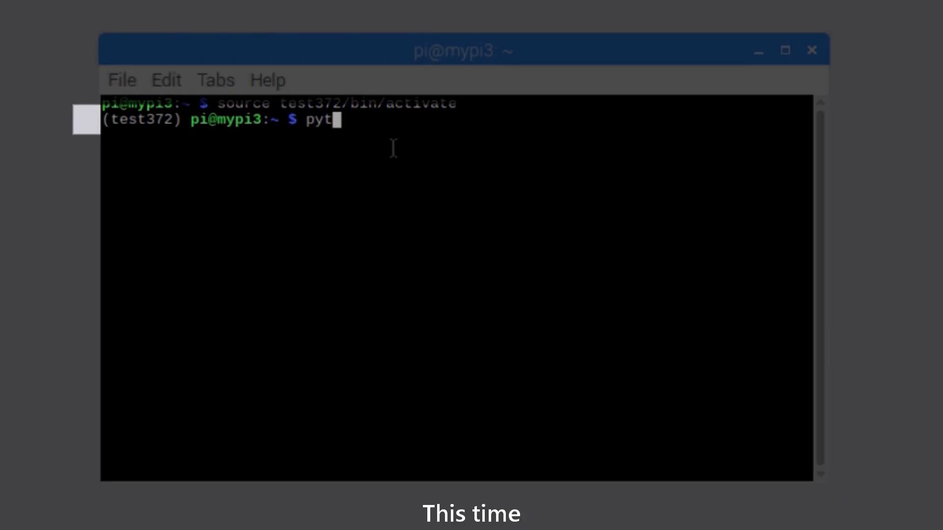
# Launch IDLE from the environment with python3.7 -m idlelib.idle
pyautogui.write('hon3.7')
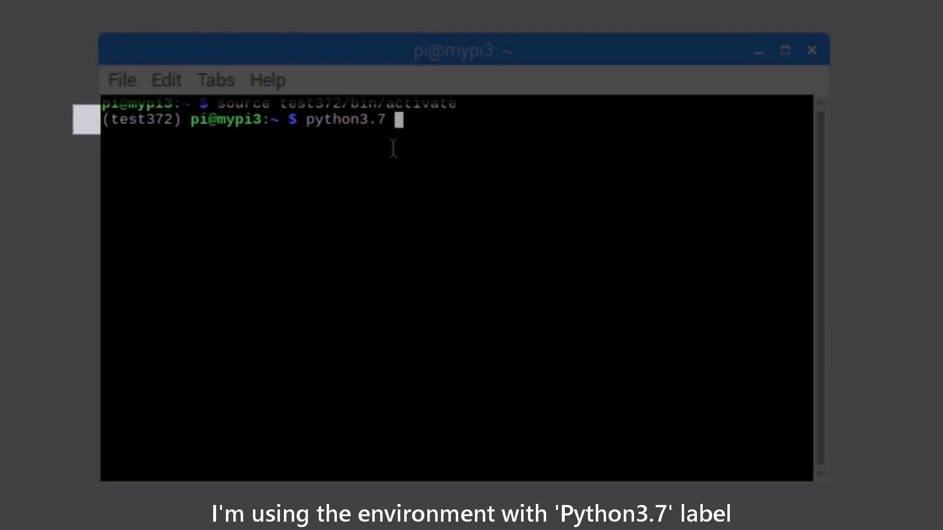
pyautogui.write('-m idlelib.idle')
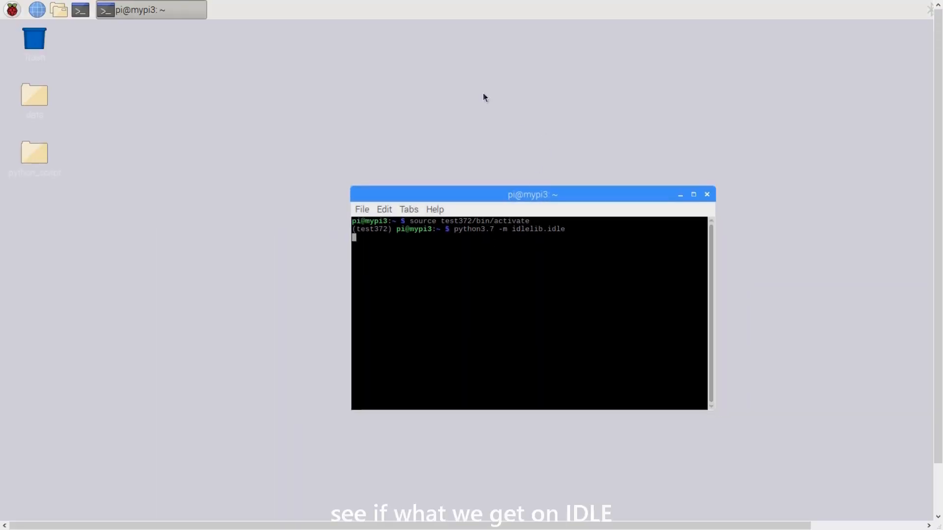
pyautogui.press('Return')
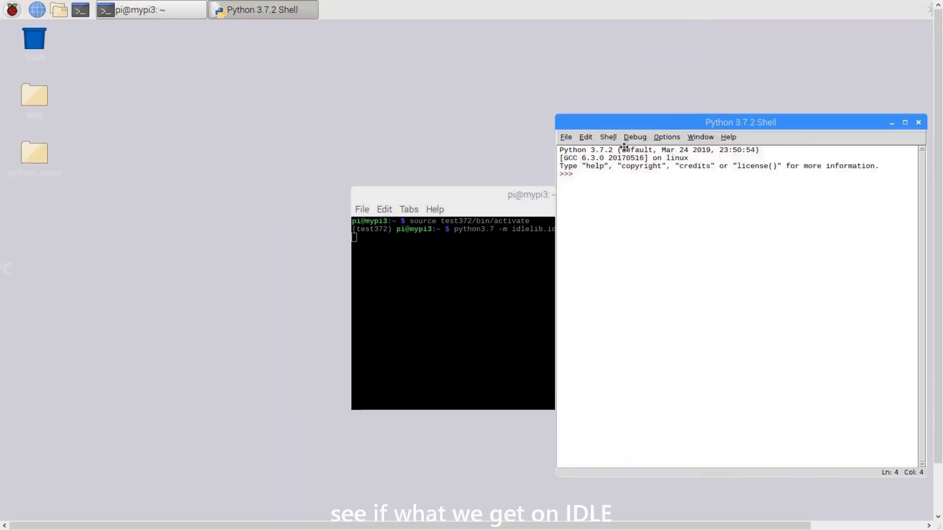
# Import pandas as pd and patch pd.core.common.is_list_like = pd.api.types.is_list_like
pyautogui.write('impor')
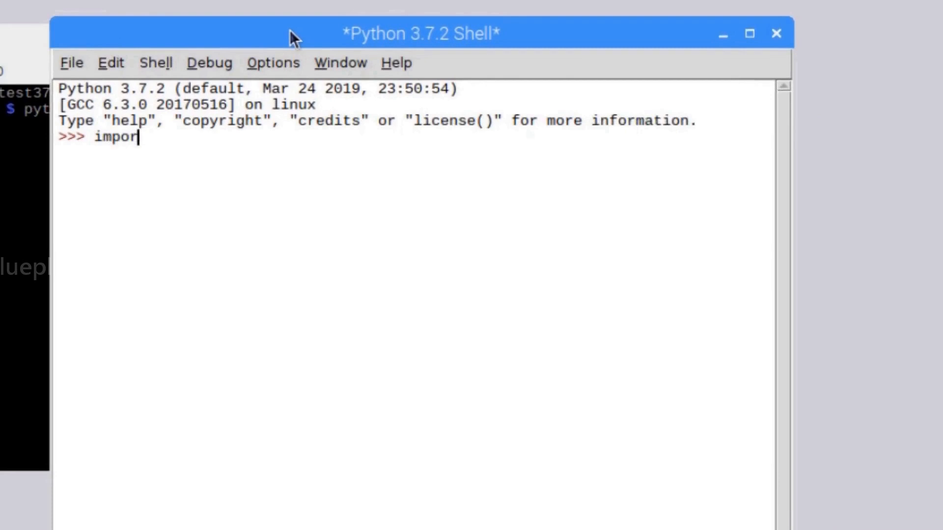
pyautogui.write('t pandas as pd')
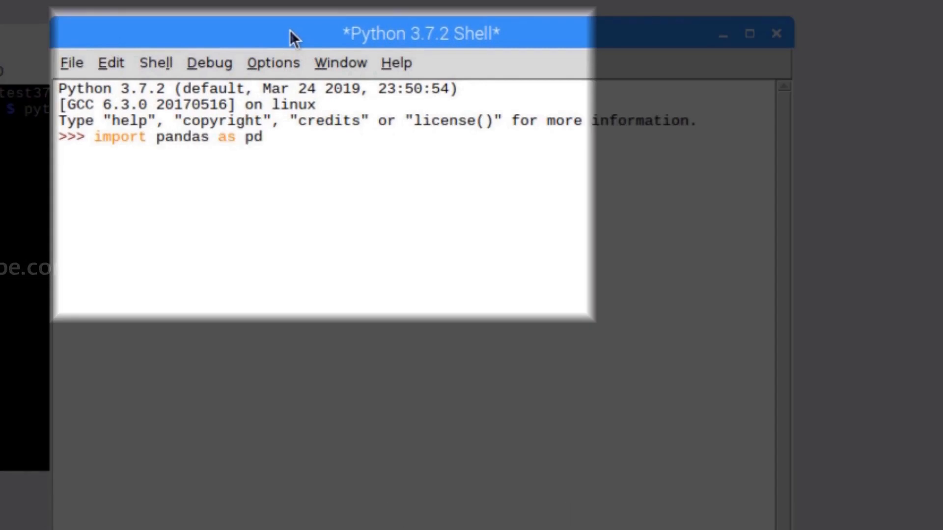
pyautogui.write('pd.core')
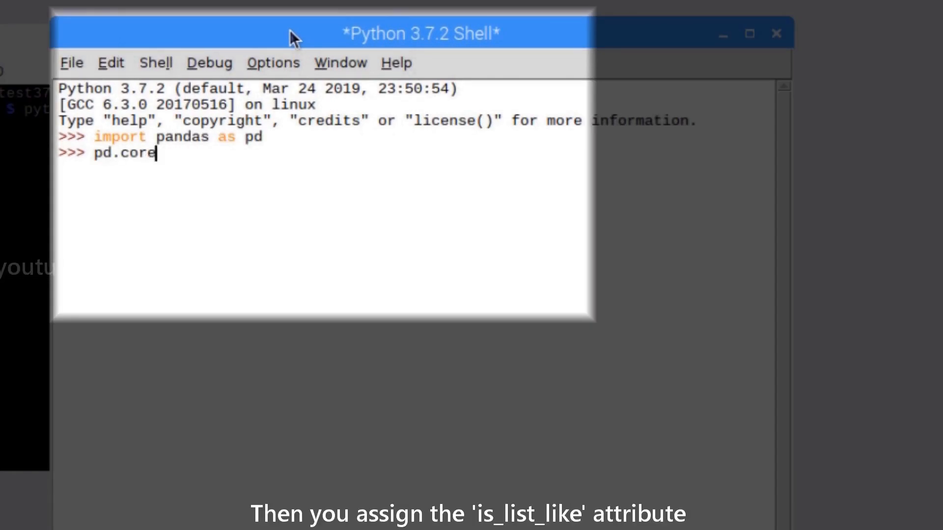
pyautogui.write('.common.is')
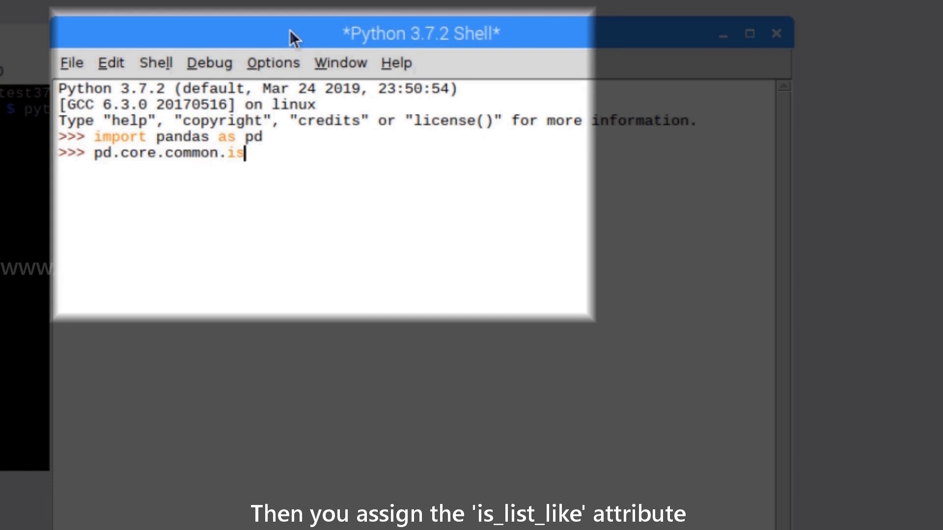
pyautogui.write('_list_like')
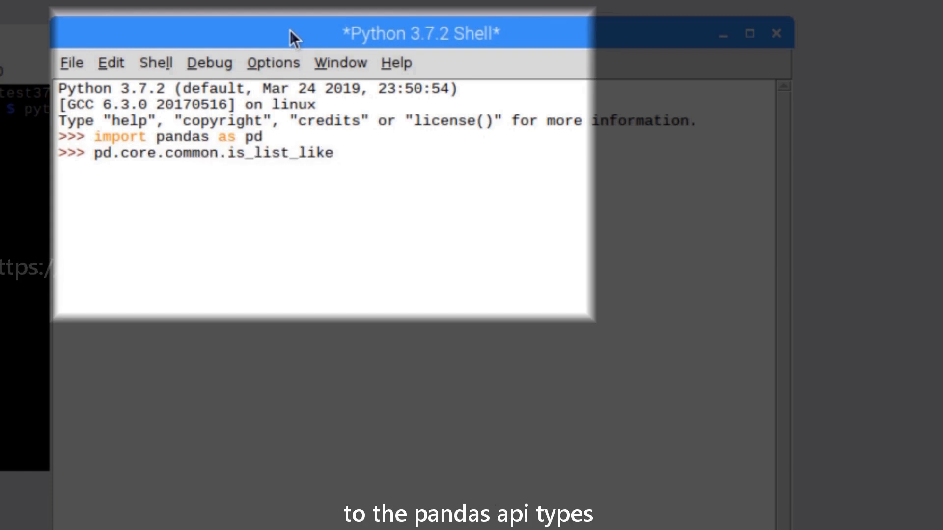
pyautogui.write('= pd.api.types.')
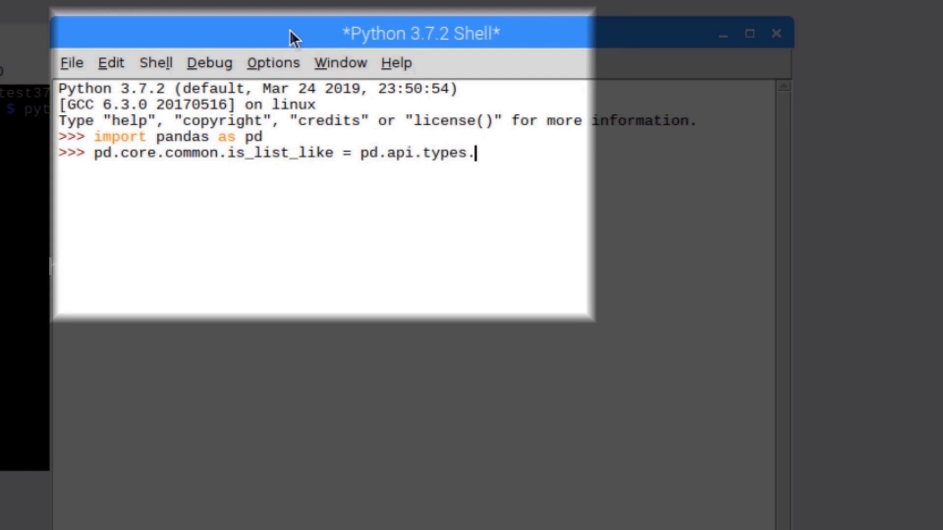
pyautogui.write('is_list_like')
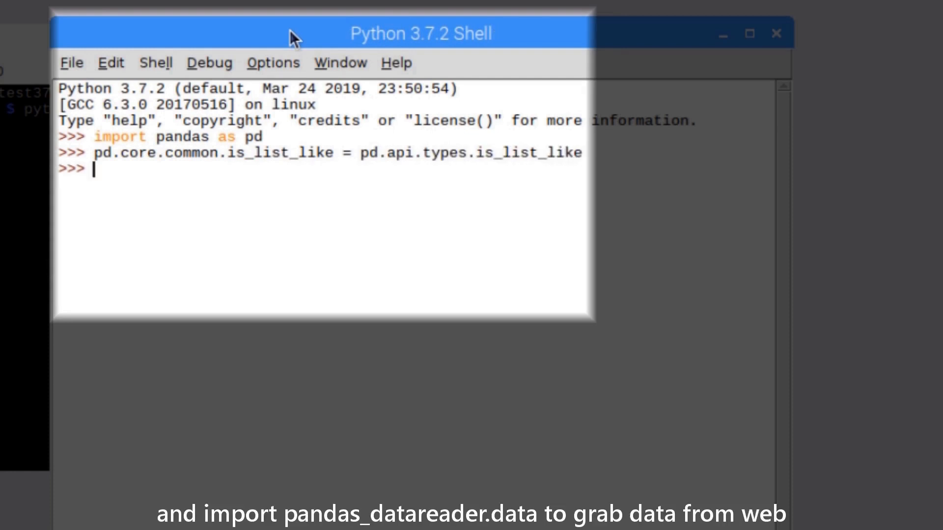
# Import pandas_datareader.data, numpy as np and matplotlib.pyplot, print the message, then exit IDLE
pyautogui.write('import panda')
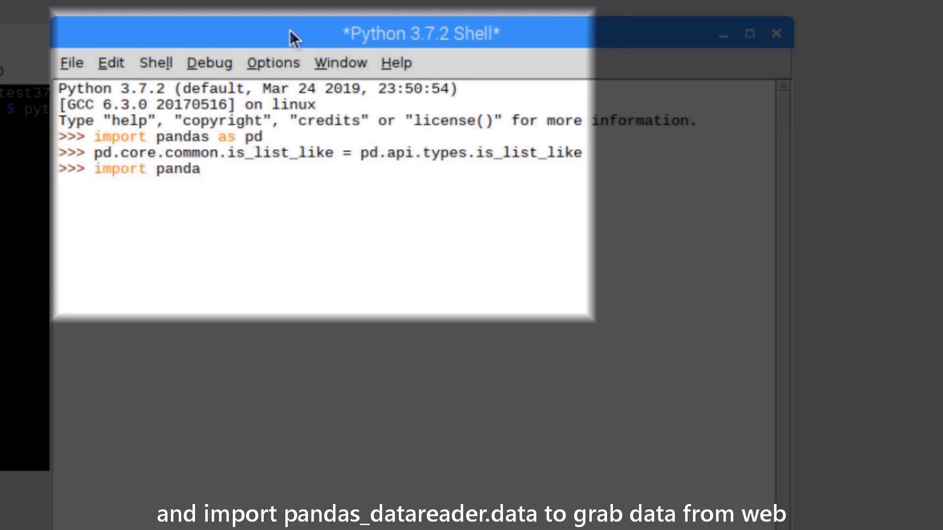
pyautogui.write('s_datareader.data as web')
pyautogui.write('import numpy as')
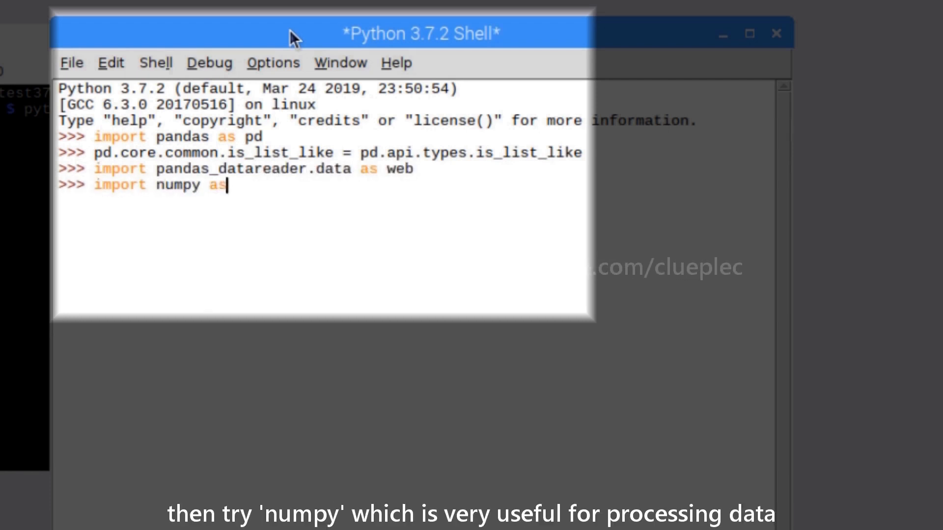
pyautogui.write('np')
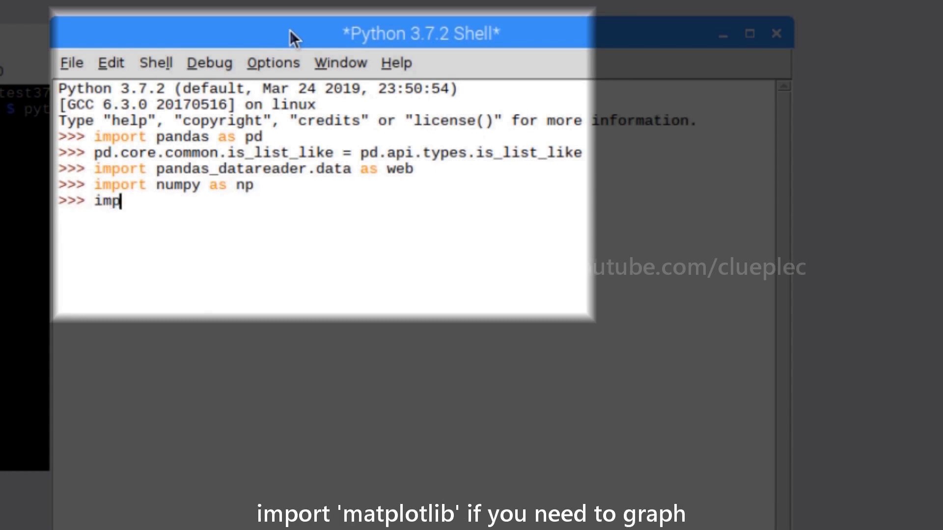
pyautogui.write('ort matplotlib.pyplot as plt')
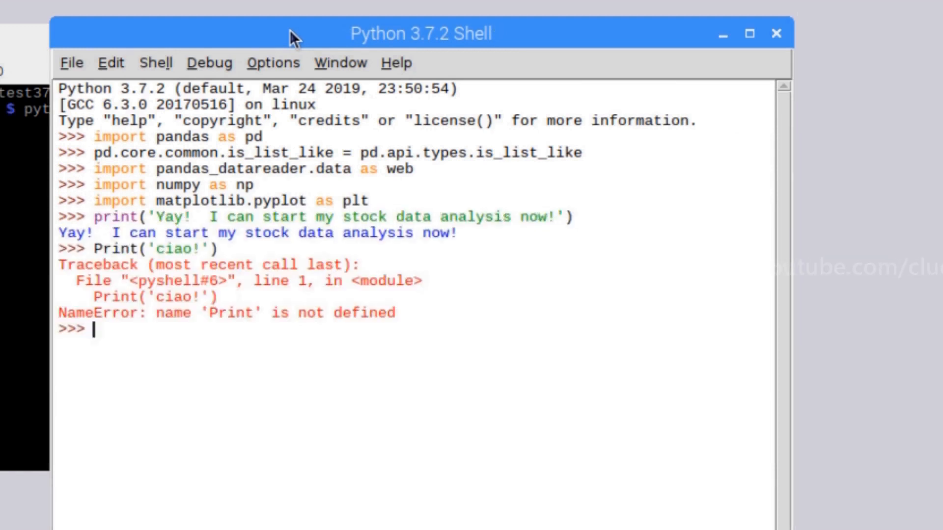
pyautogui.write('ex')
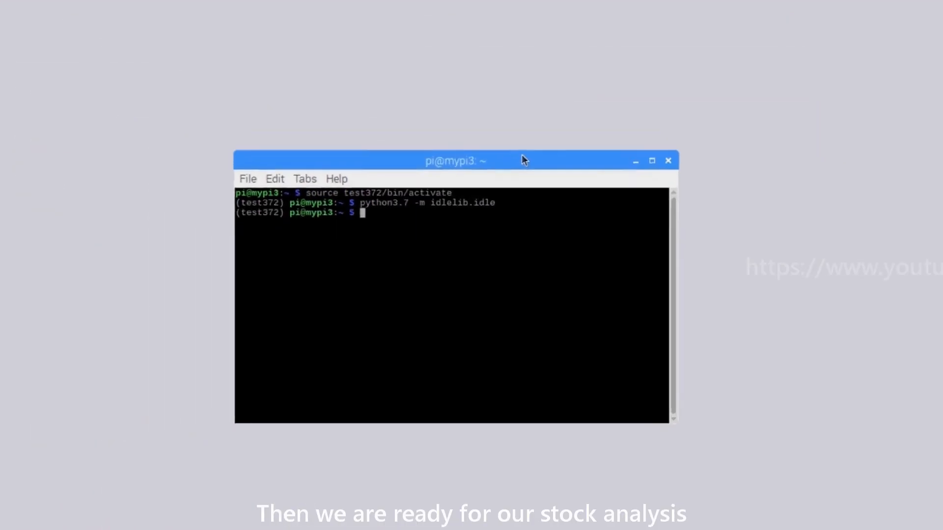
# Enter deactivate at the terminal prompt to leave the test372 environment
pyautogui.write('deactivate')
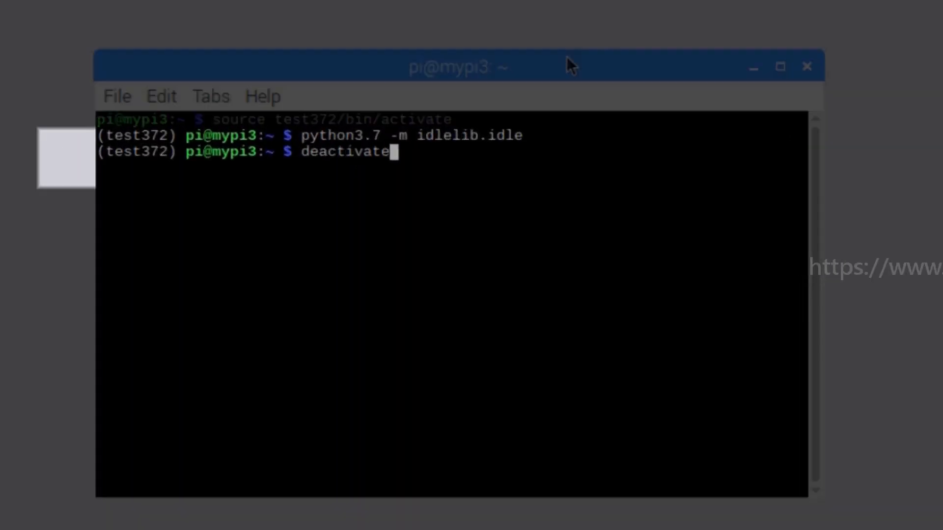